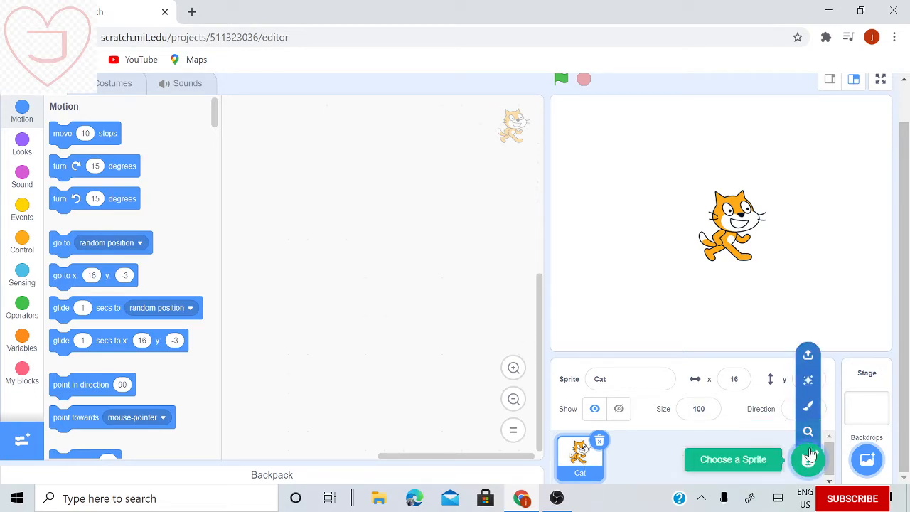
Step: Add the Ball sprite from the library and delete the default Cat sprite
click(732, 457)
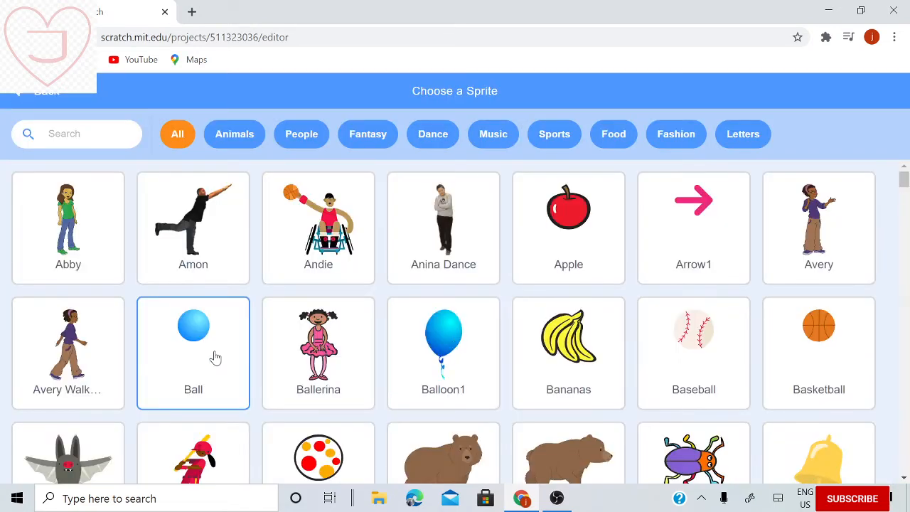
click(194, 336)
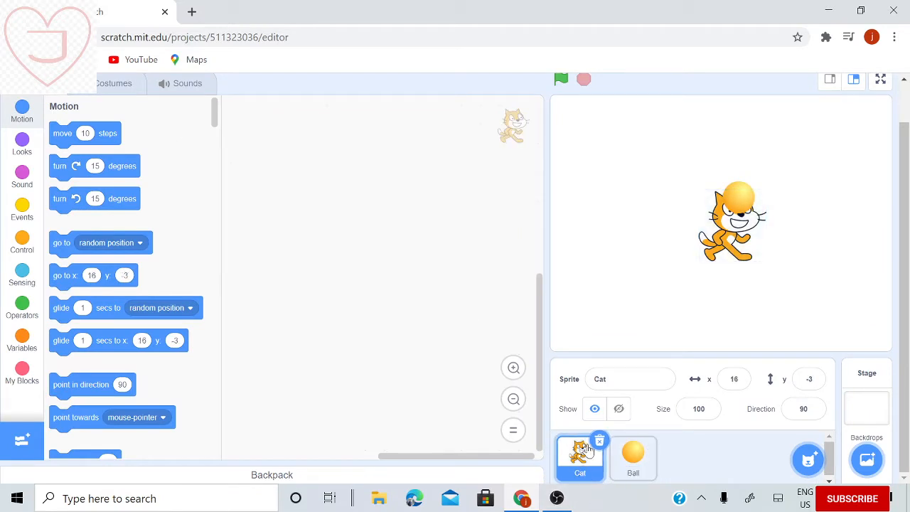
mouse_move(591, 444)
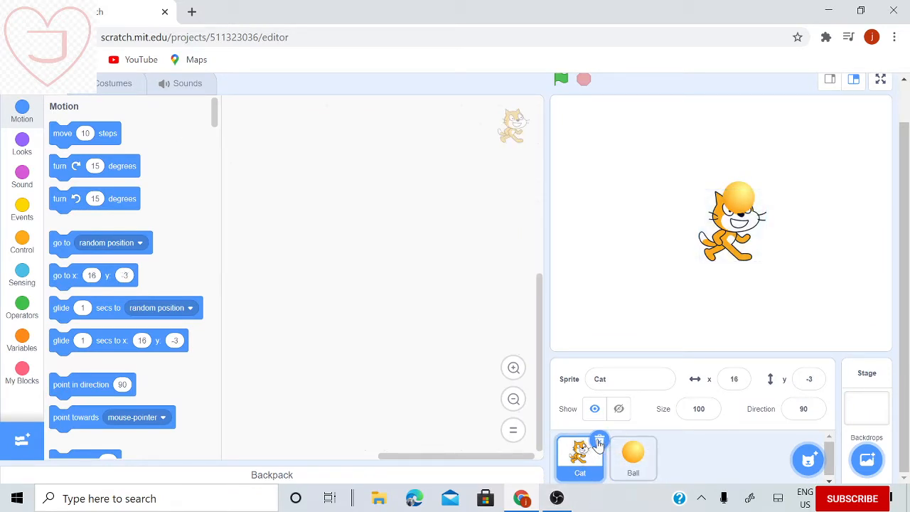
click(631, 458)
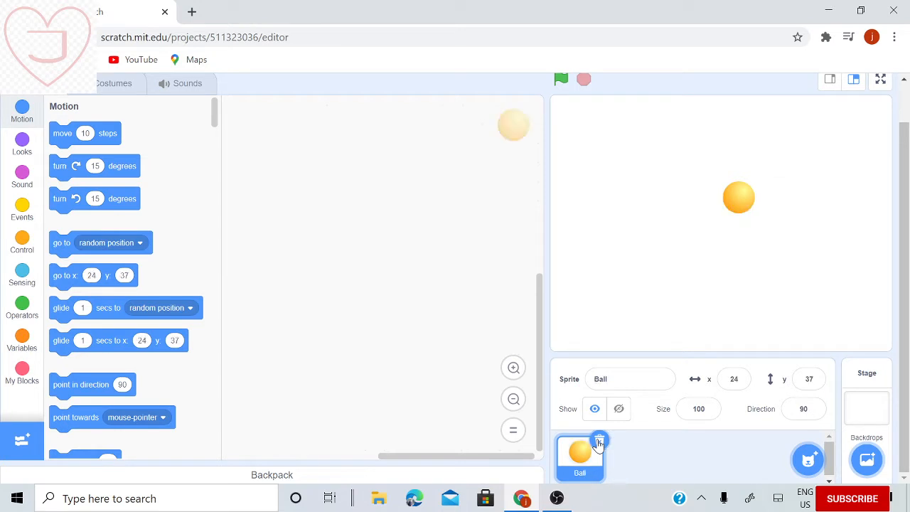
mouse_move(654, 466)
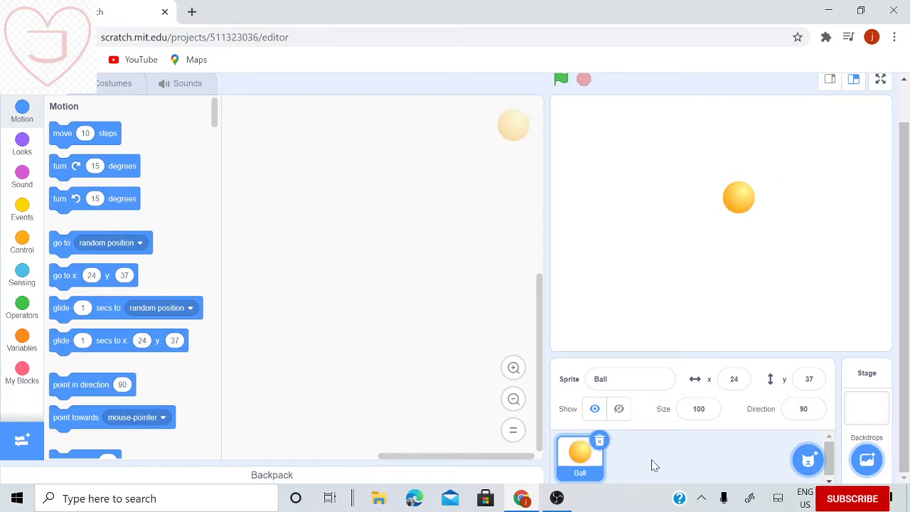
mouse_move(58, 134)
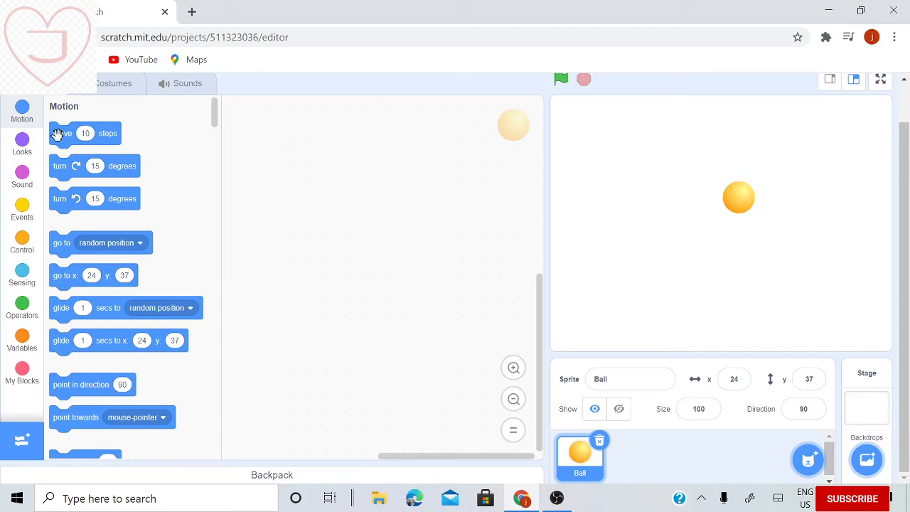
Step: Build a forever loop around a move 10 steps block and run it
drag(63, 134, 290, 163)
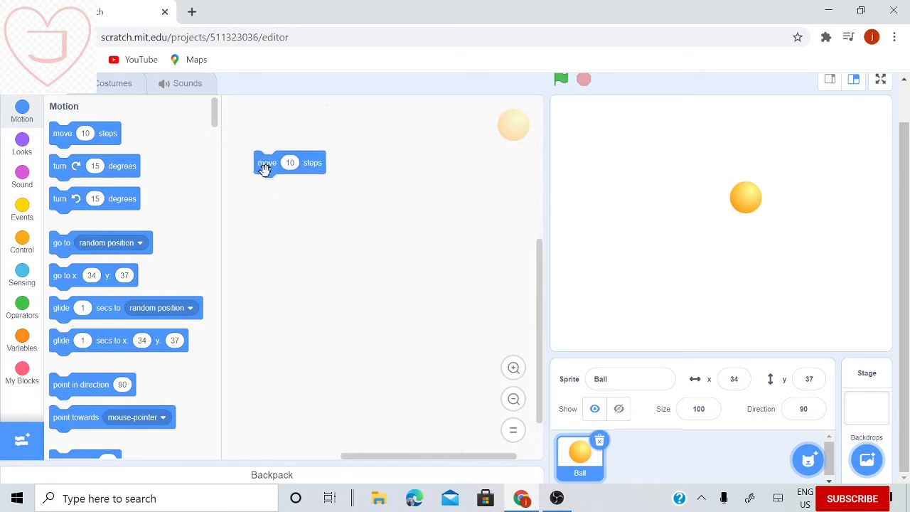
mouse_move(752, 199)
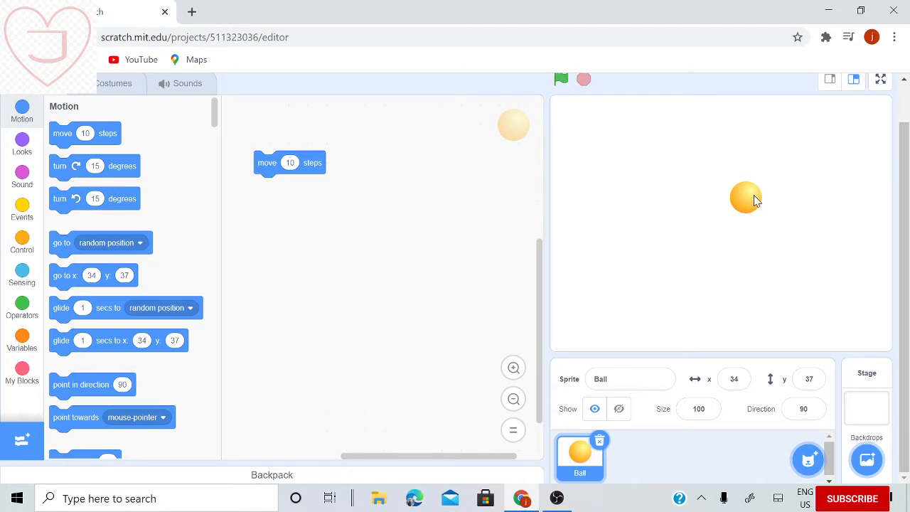
mouse_move(733, 208)
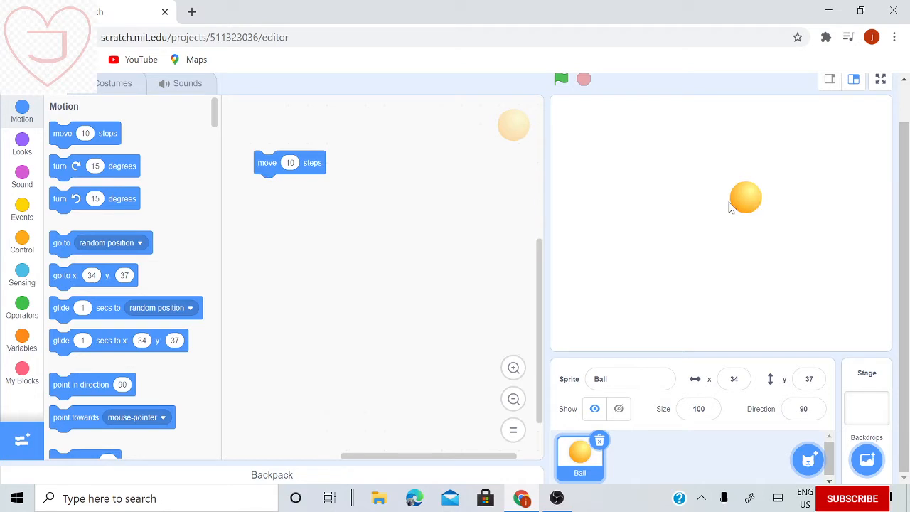
mouse_move(23, 239)
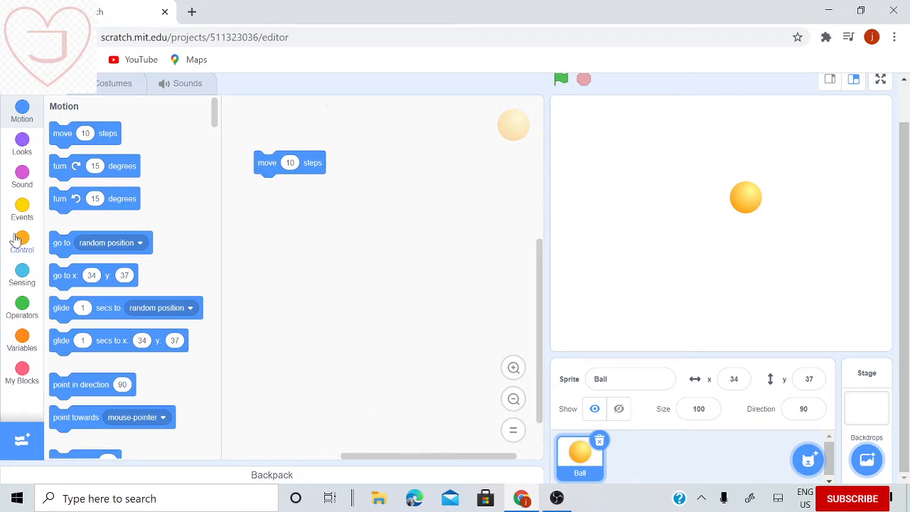
click(23, 242)
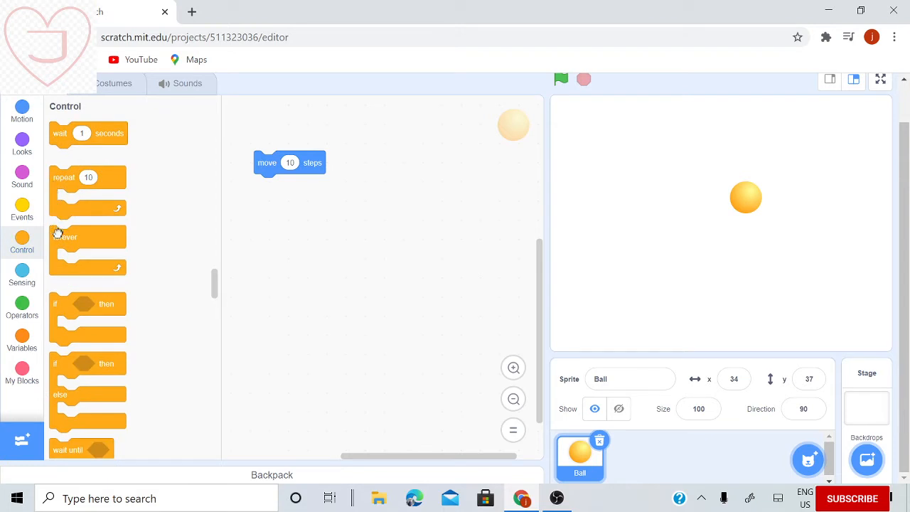
drag(88, 236, 277, 149)
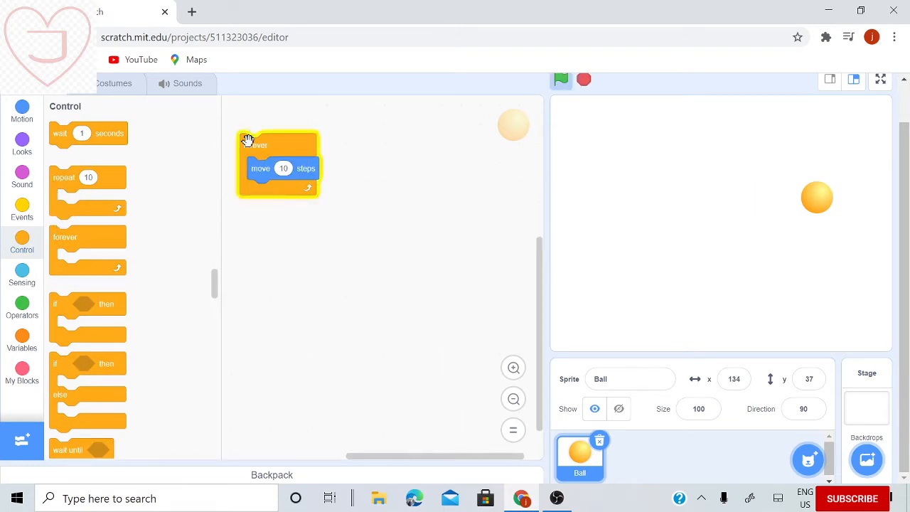
click(560, 80)
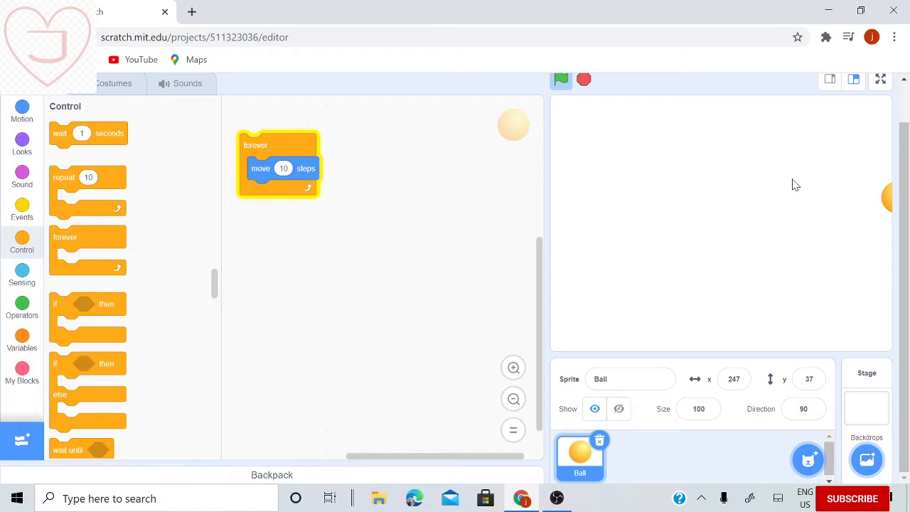
mouse_move(350, 280)
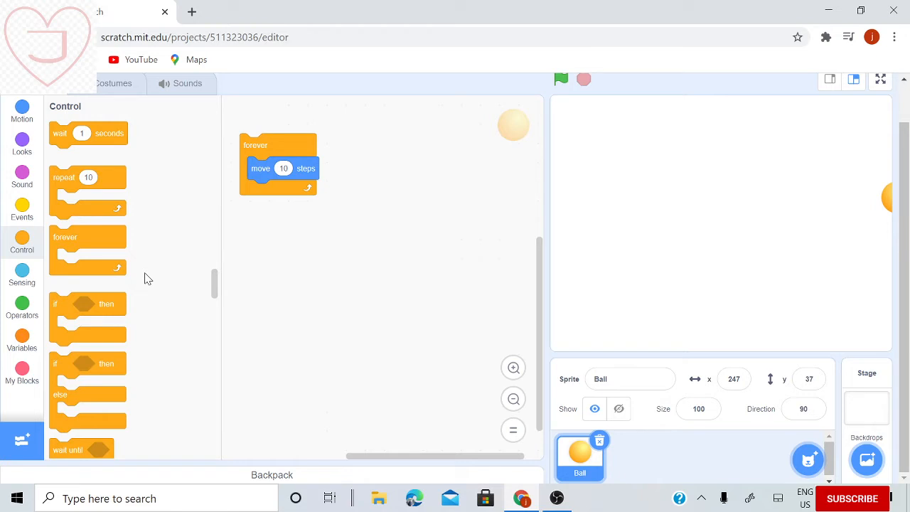
mouse_move(871, 256)
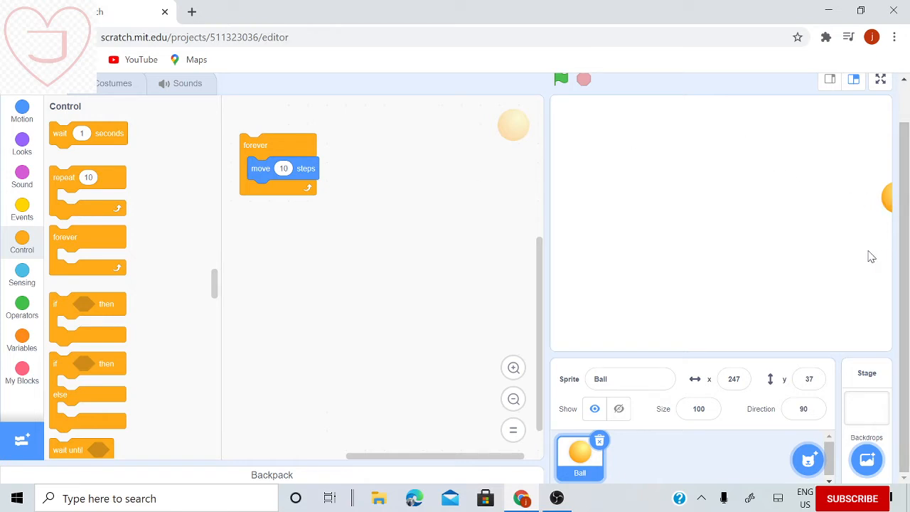
mouse_move(890, 197)
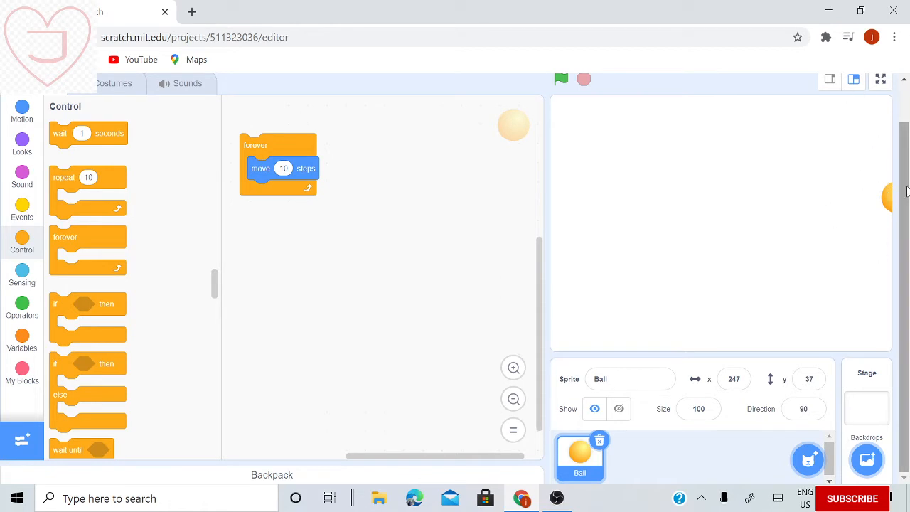
mouse_move(22, 111)
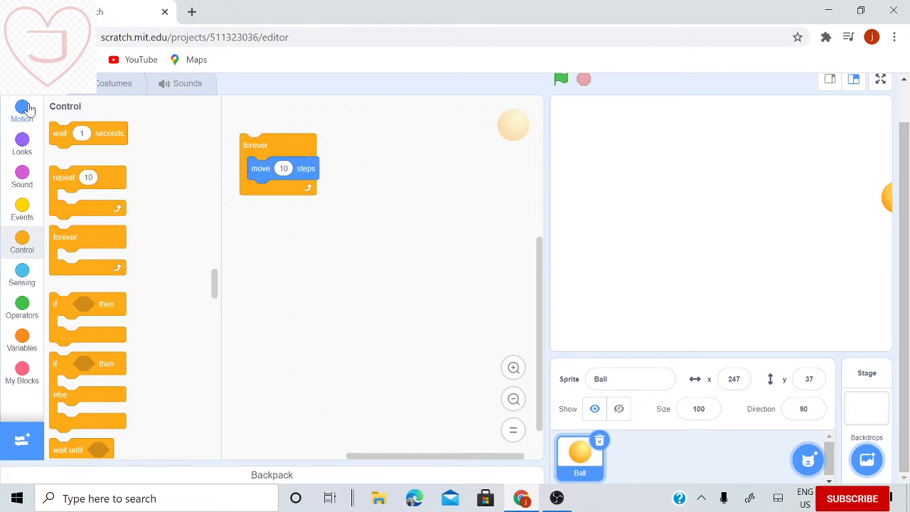
Step: Add 'if on edge, bounce' below move 10 steps inside the loop and test it
click(21, 111)
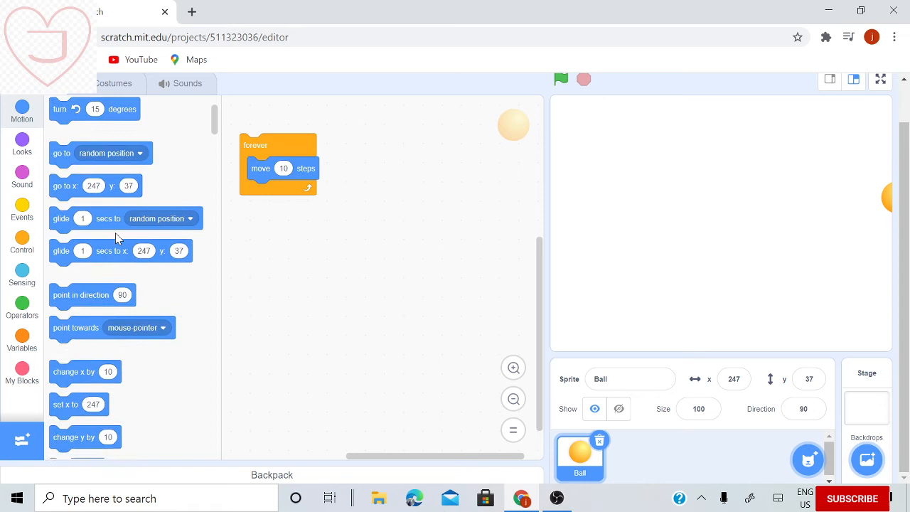
scroll(down, 3)
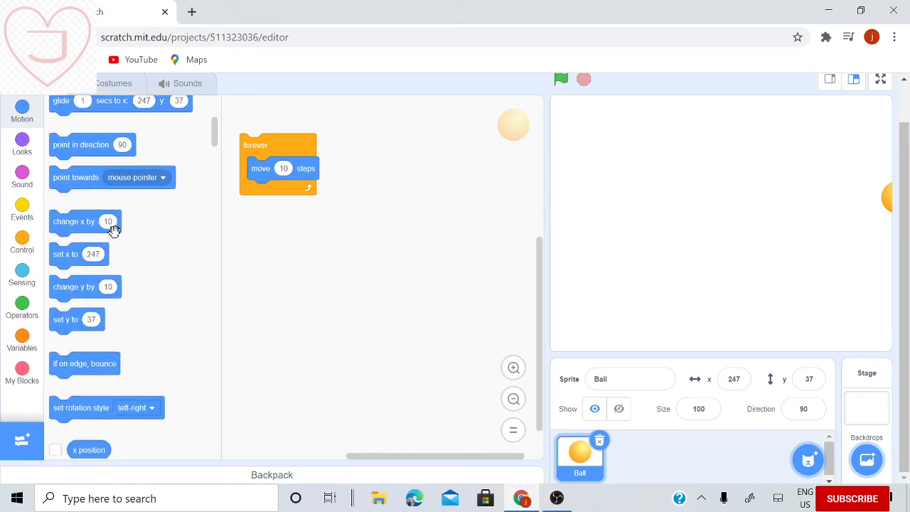
scroll(down, 3)
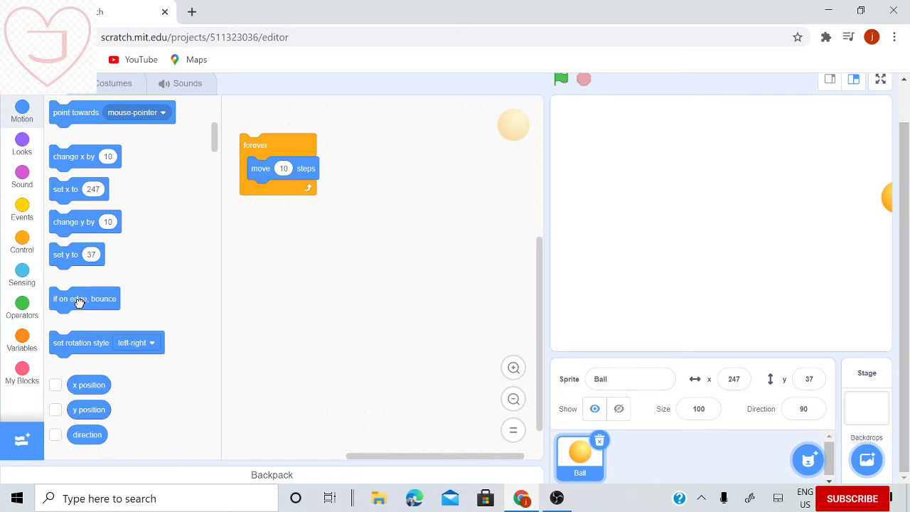
drag(84, 298, 282, 191)
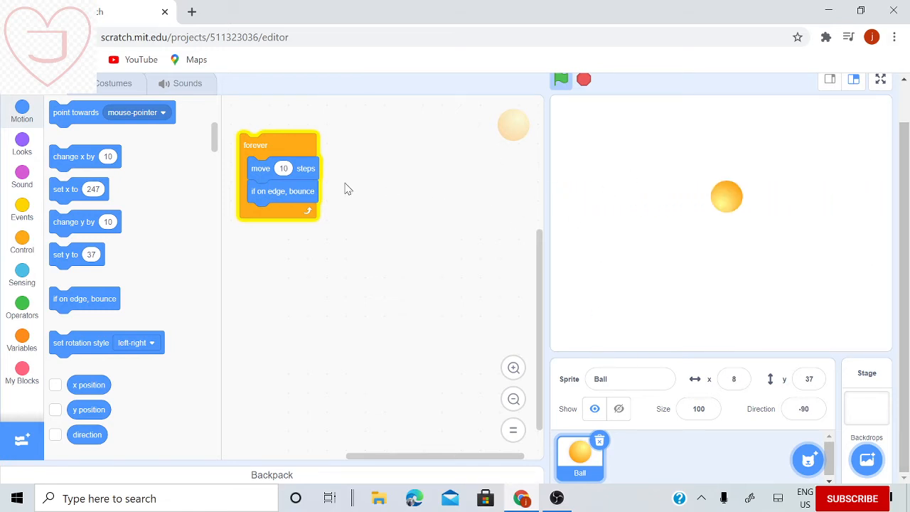
click(560, 80)
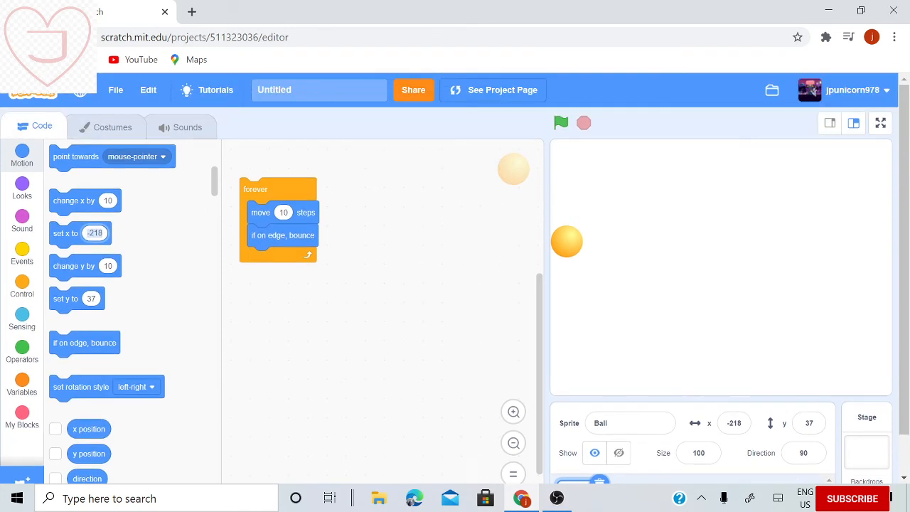
Step: Place a point in direction block above the loop, set it to 45, and test the diagonal motion
scroll(up, 3)
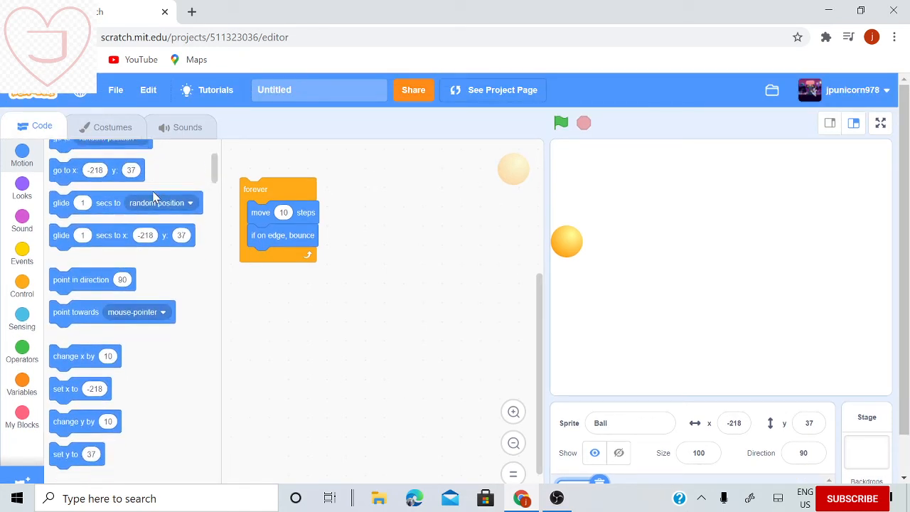
drag(79, 279, 227, 273)
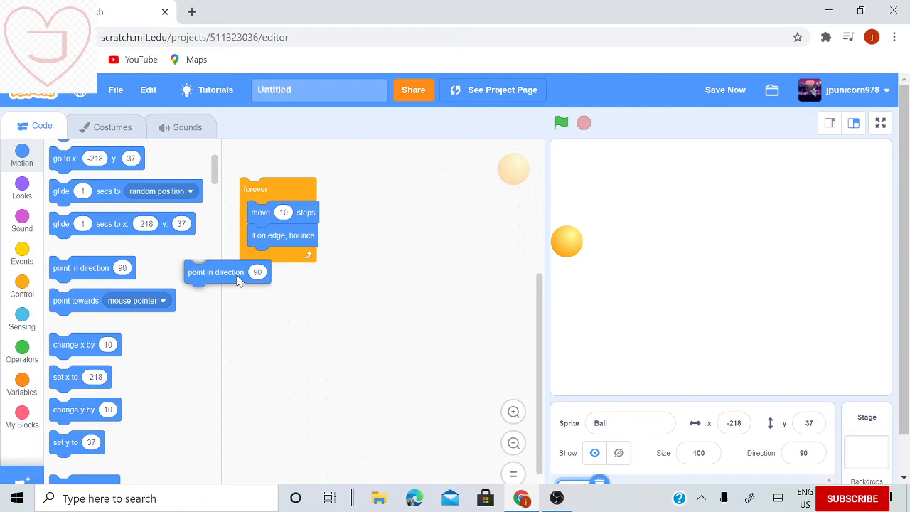
drag(217, 271, 276, 172)
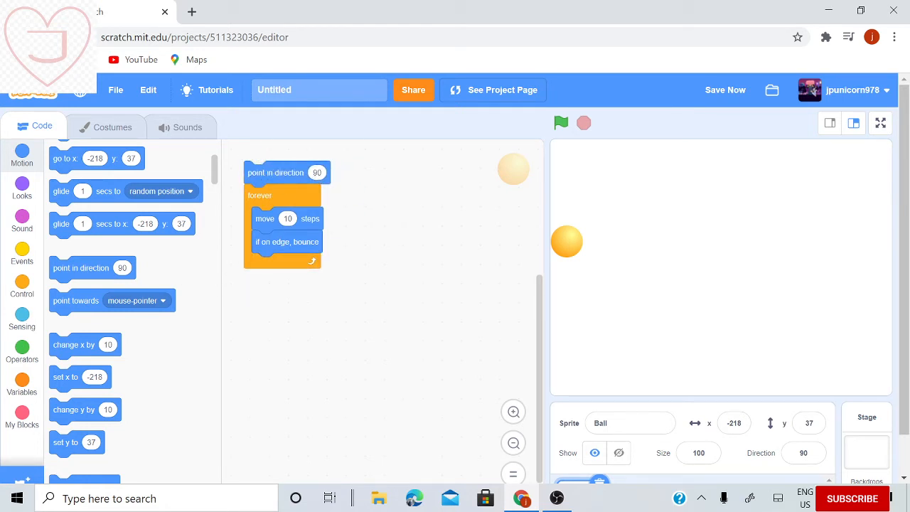
click(317, 172)
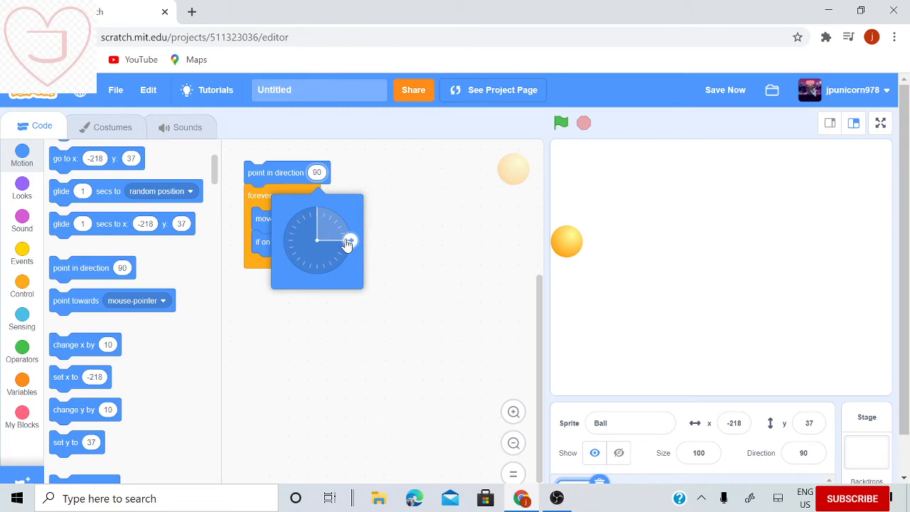
drag(348, 241, 291, 253)
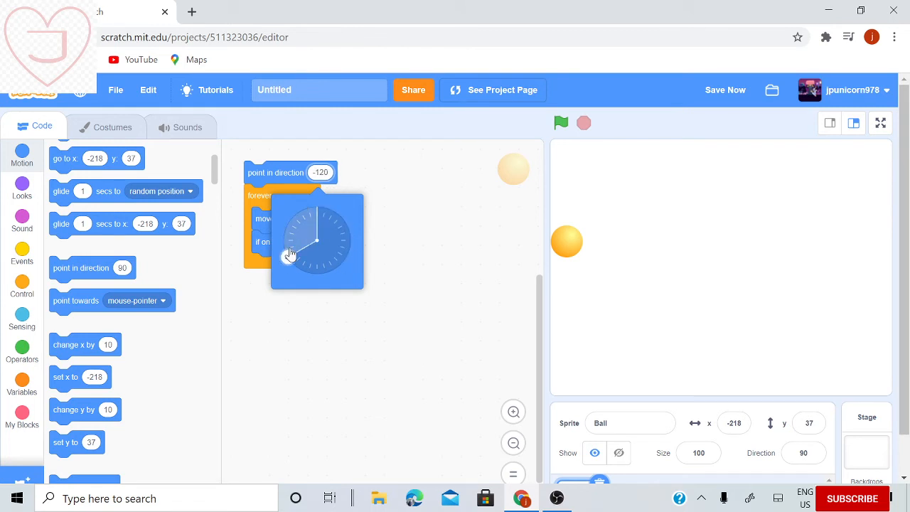
drag(292, 256, 340, 216)
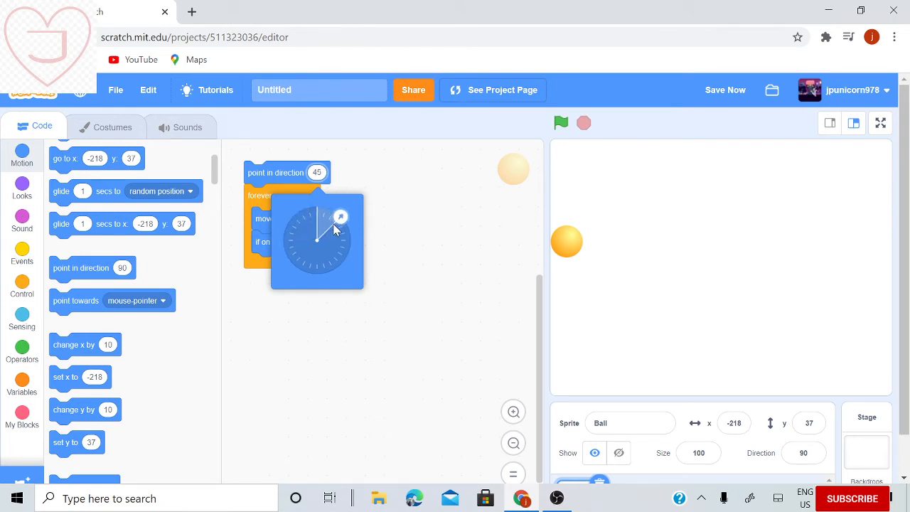
click(344, 187)
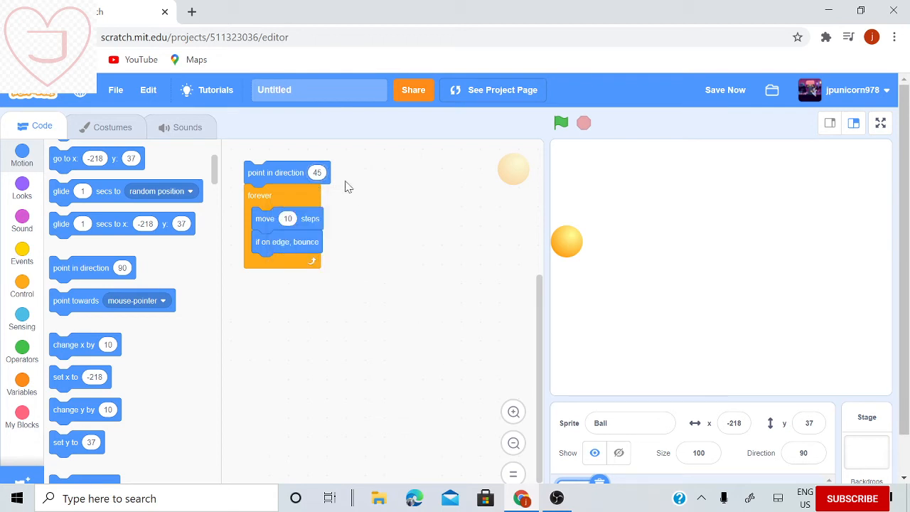
click(560, 122)
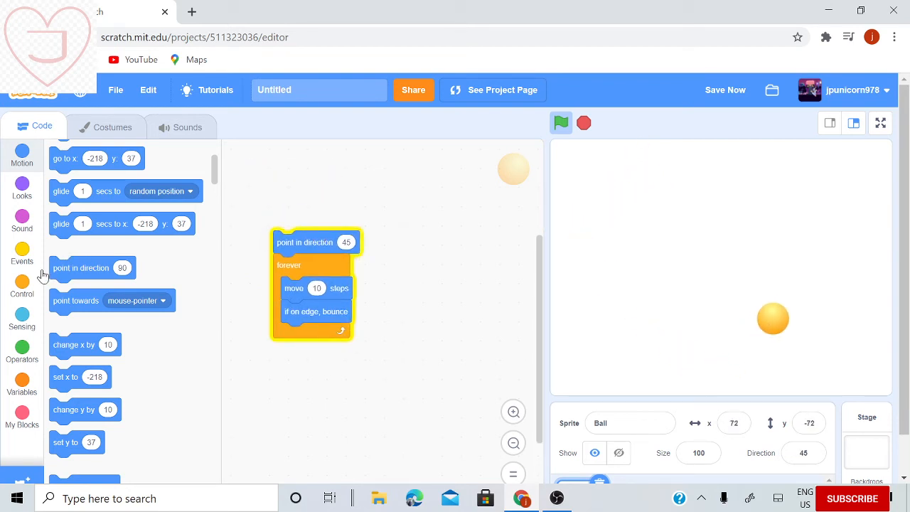
Step: Start the script with a when green flag clicked block and run it from the flag
click(23, 253)
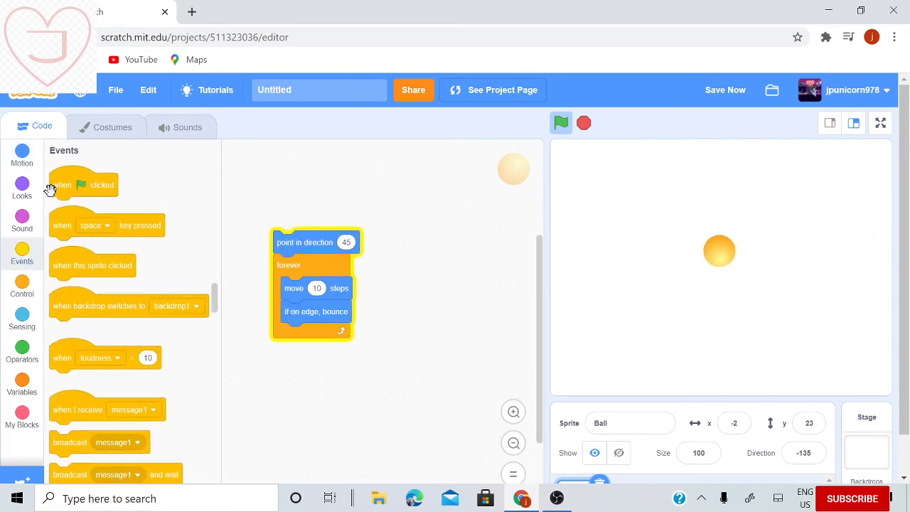
drag(84, 185, 306, 230)
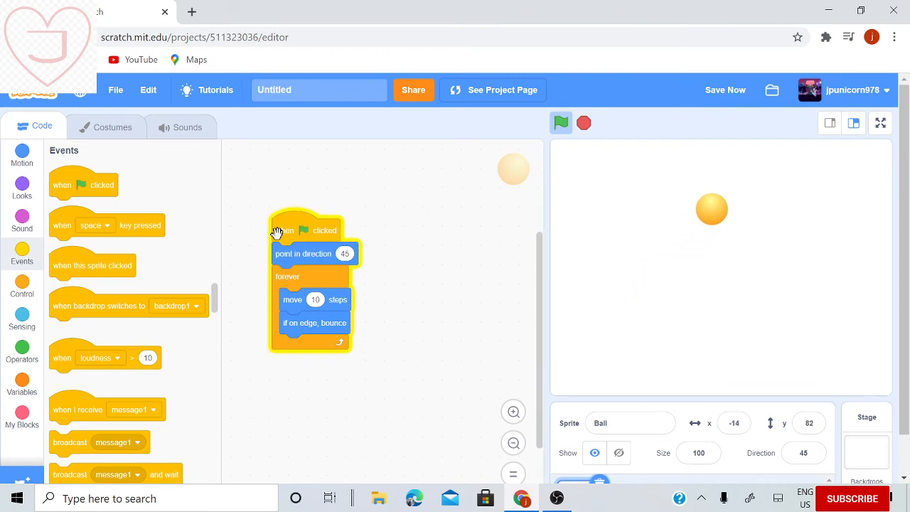
click(560, 122)
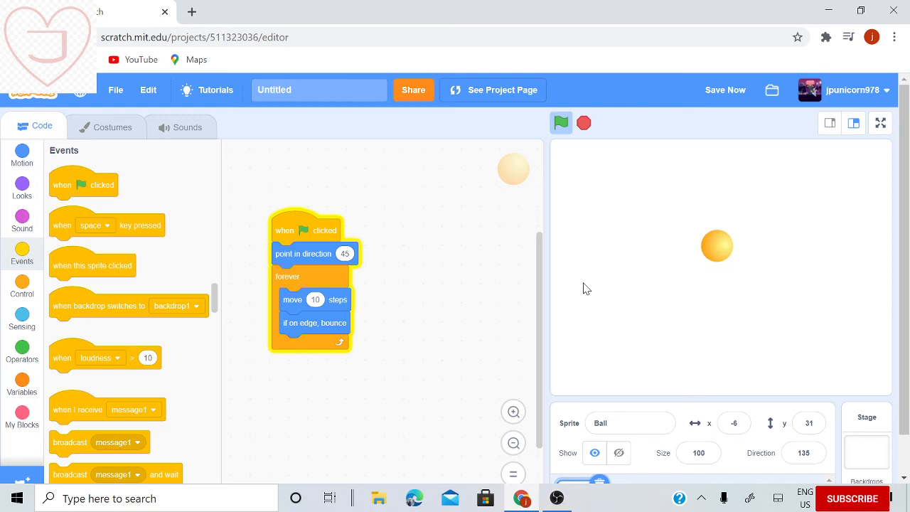
scroll(down, 3)
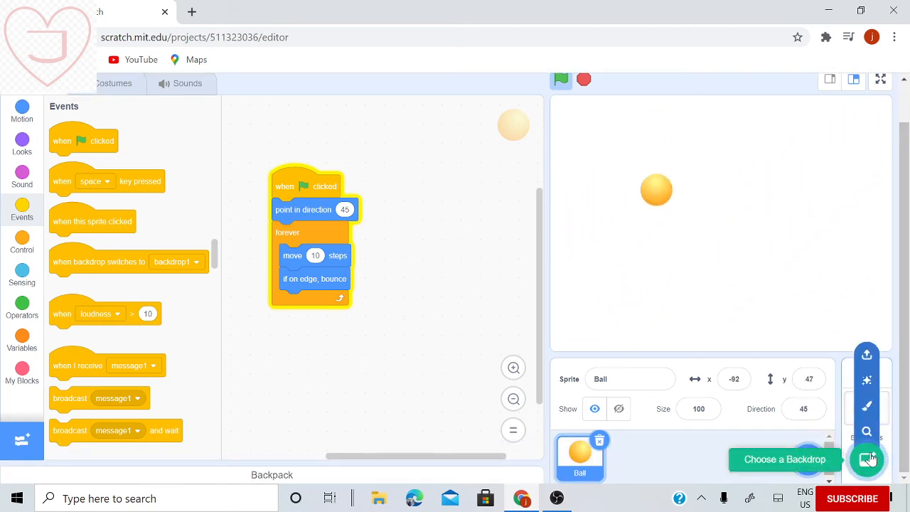
Step: Set the stage backdrop to Circles from the library
click(868, 460)
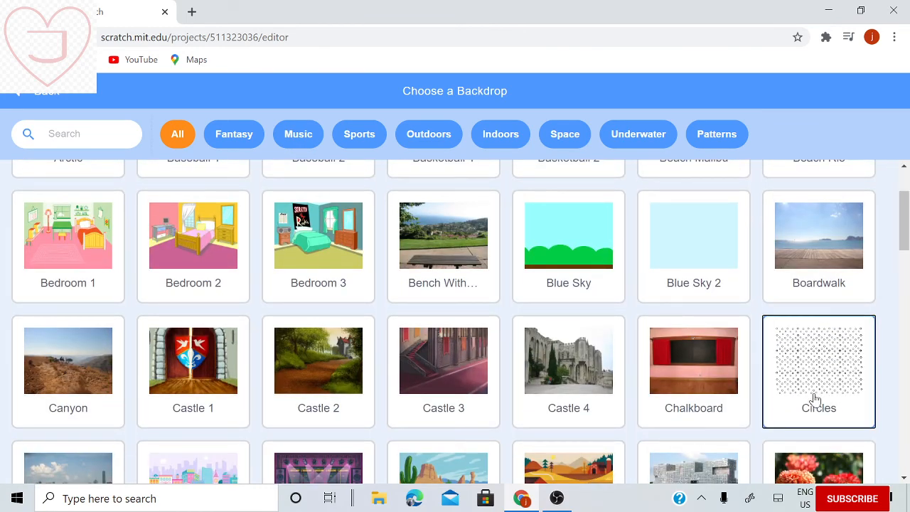
click(819, 371)
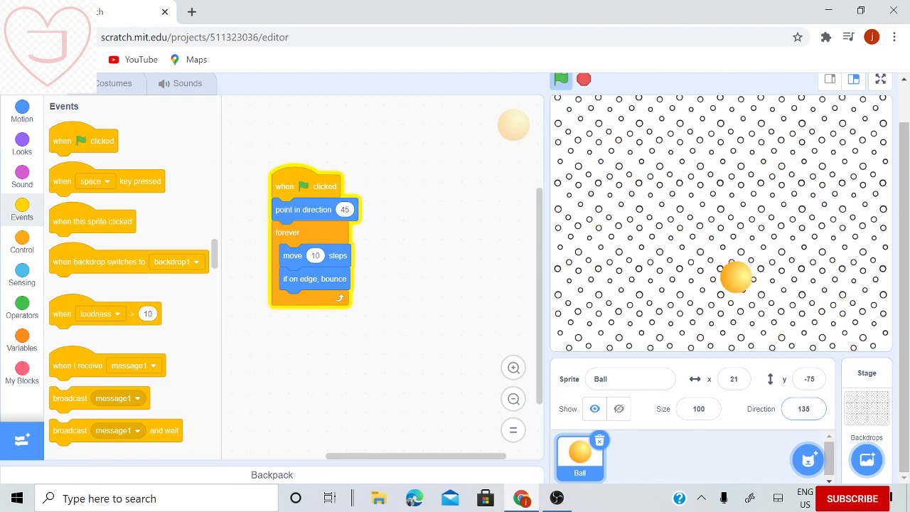
click(557, 498)
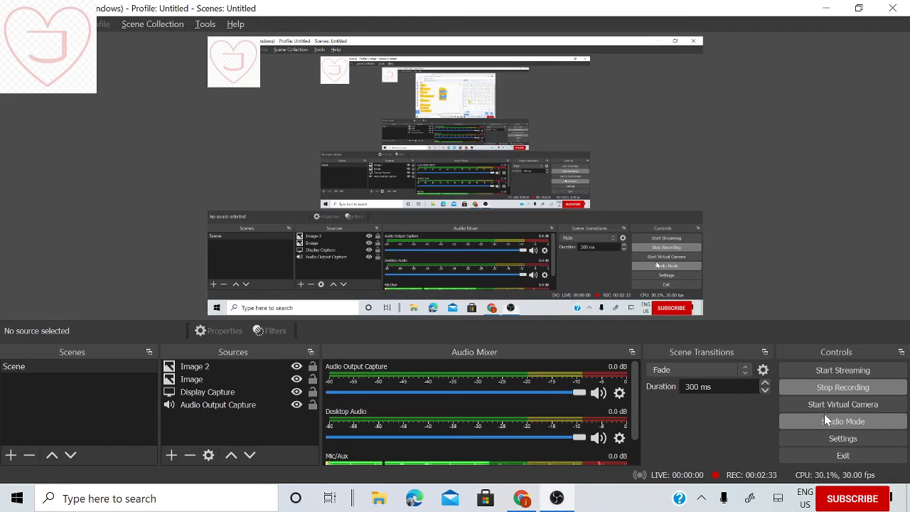